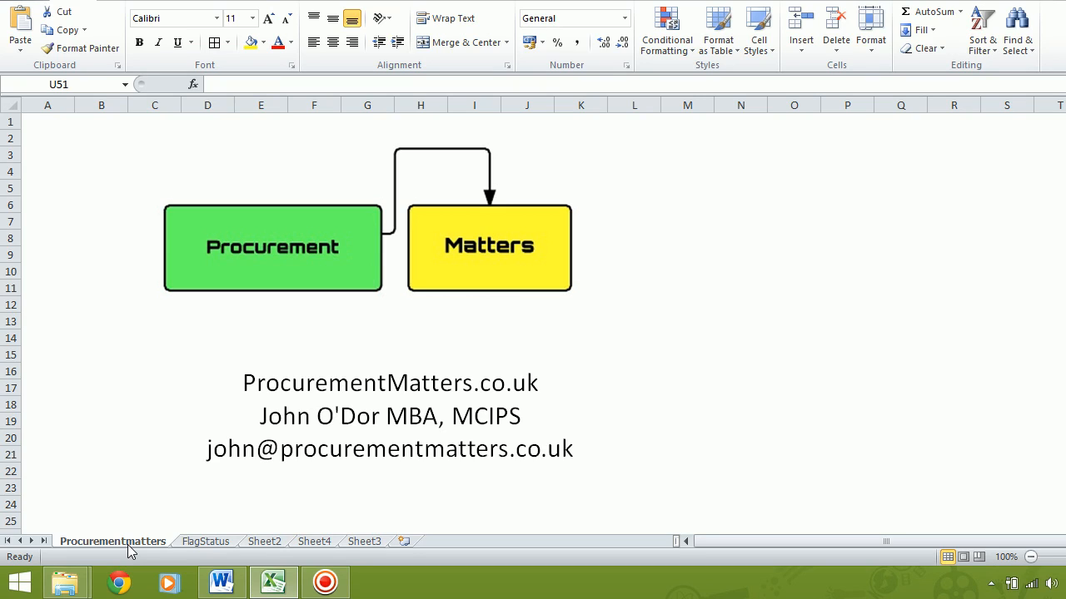
mouse_move(183, 548)
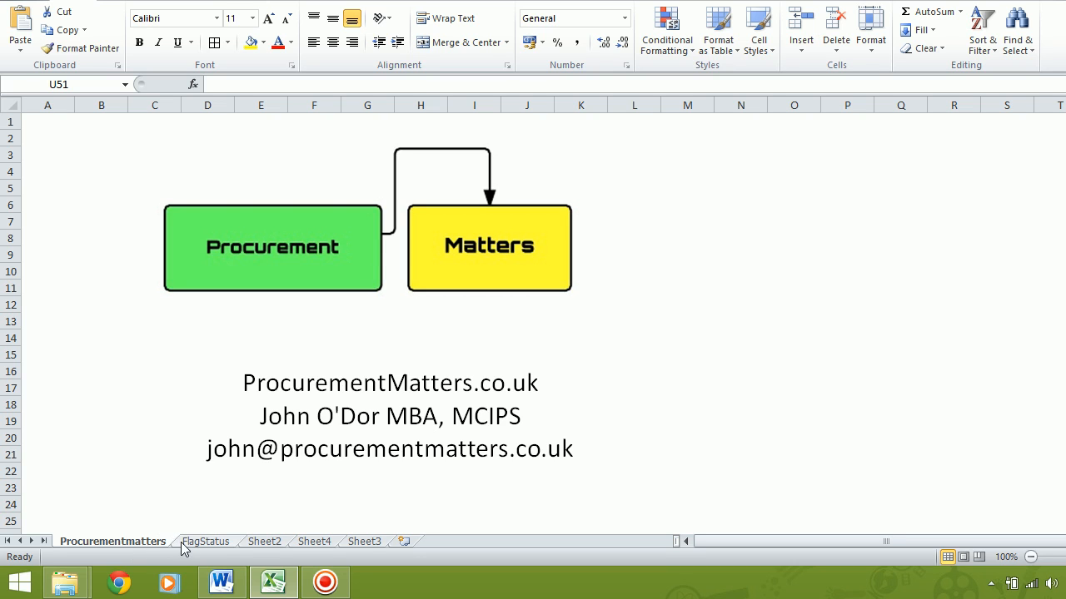
Switch to the FlagStatus sheet with the vendor table and R.A.G. formula note.
left_click(207, 541)
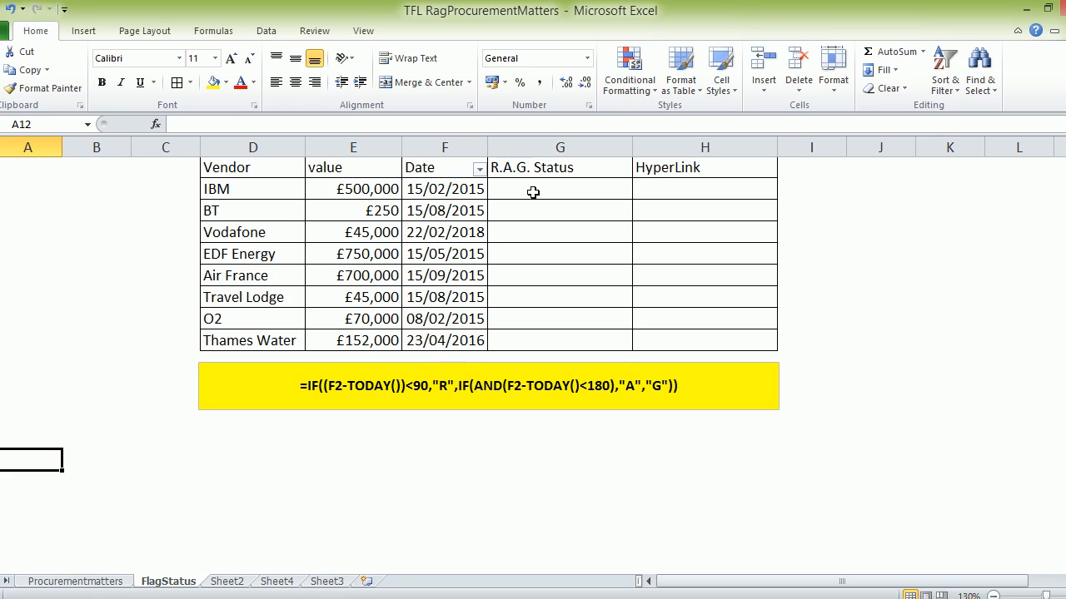
Put the IF/TODAY formula into G2, fill it down to G9 and shade the status cells red.
left_click(560, 188)
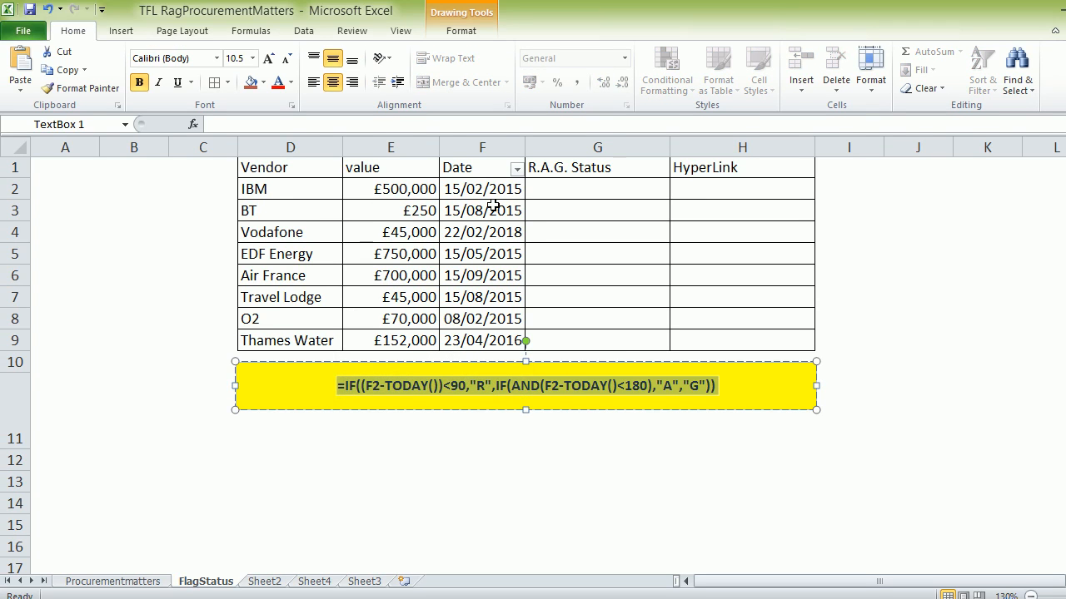
left_click(579, 188)
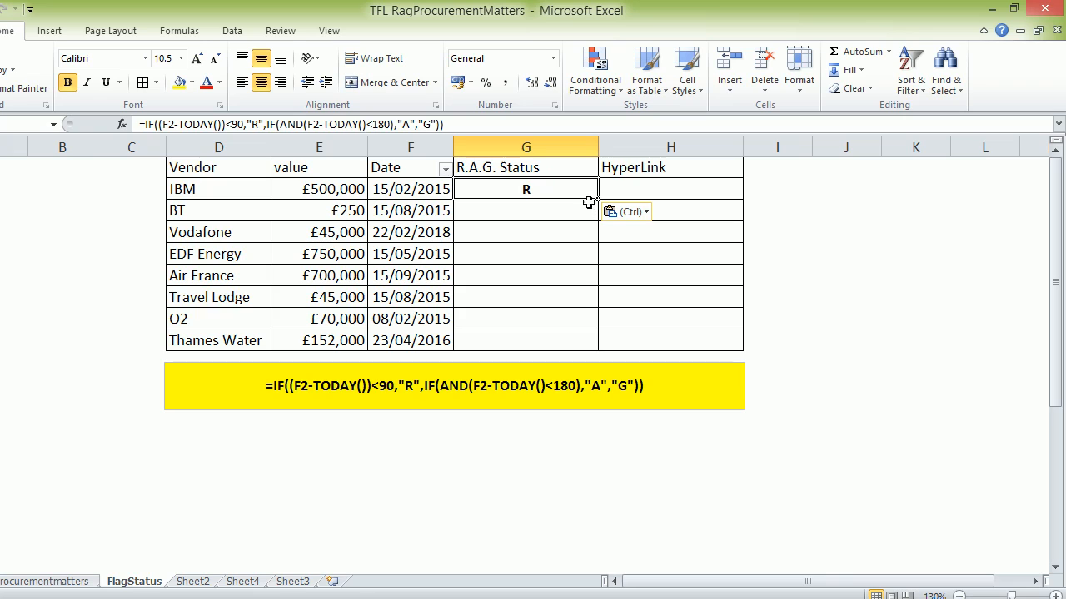
mouse_move(597, 200)
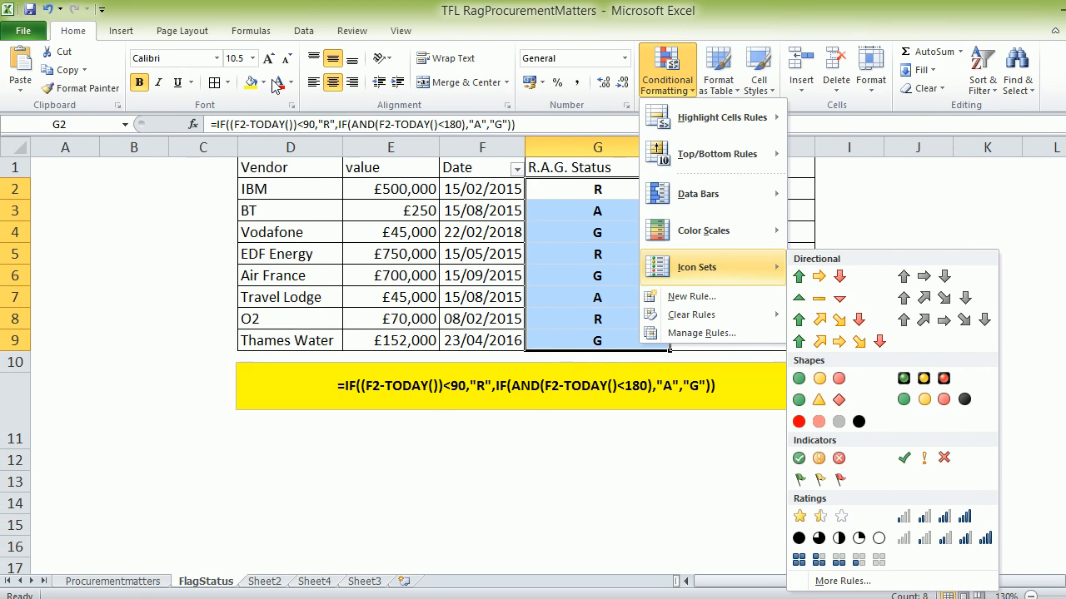
left_click(265, 83)
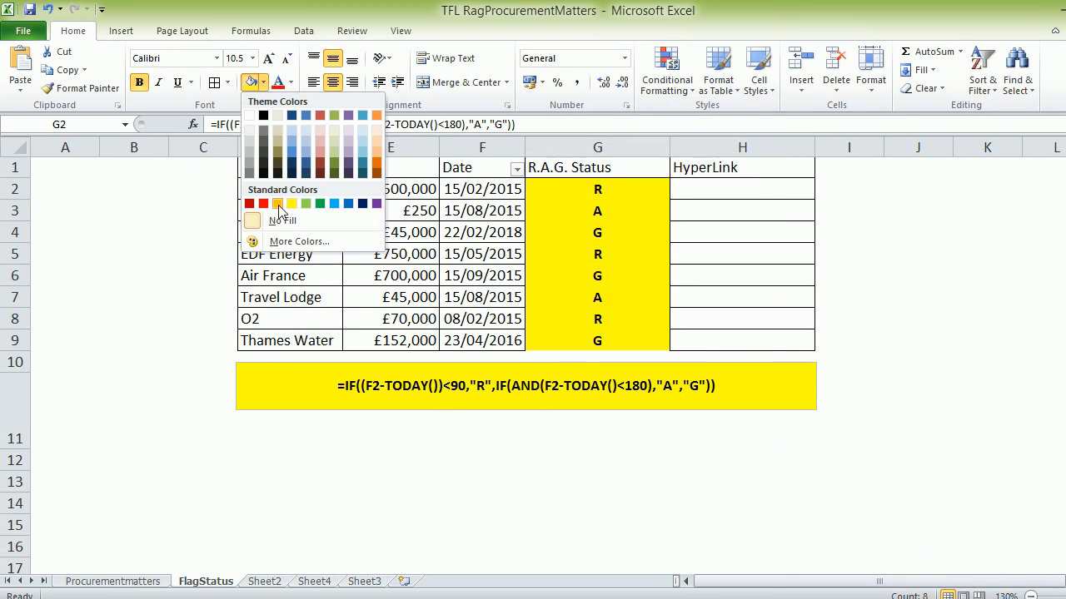
left_click(276, 203)
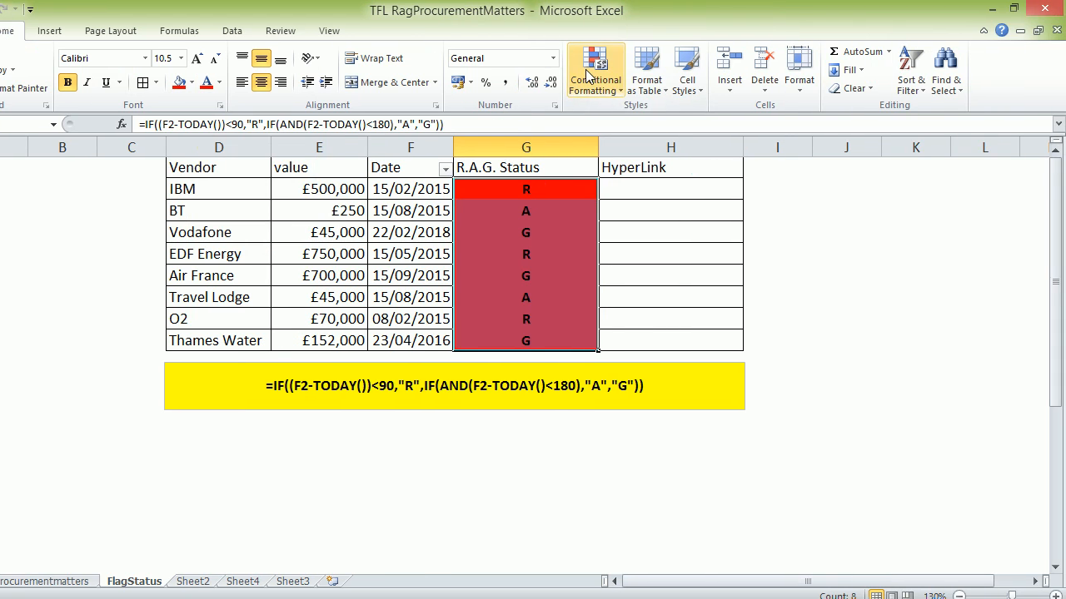
Add a conditional formatting rule filling cells whose value equals A with orange.
left_click(594, 70)
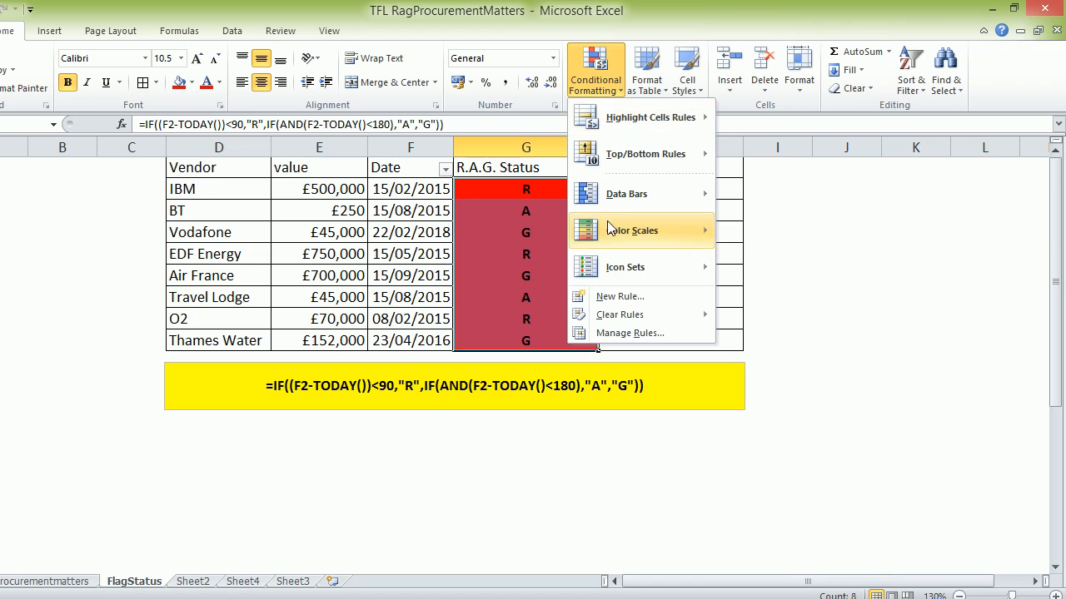
left_click(619, 297)
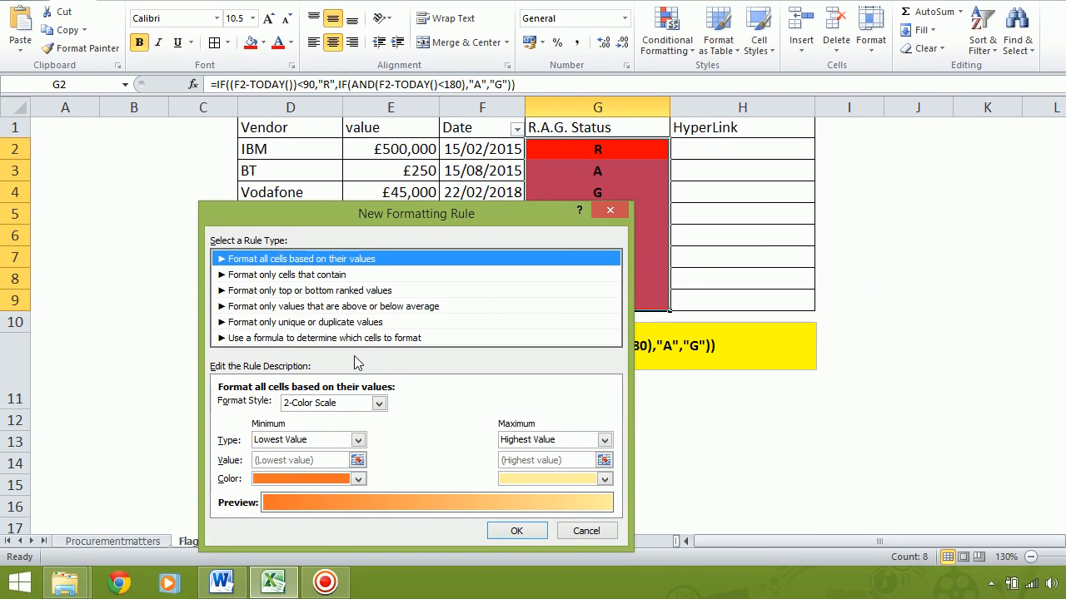
left_click(286, 303)
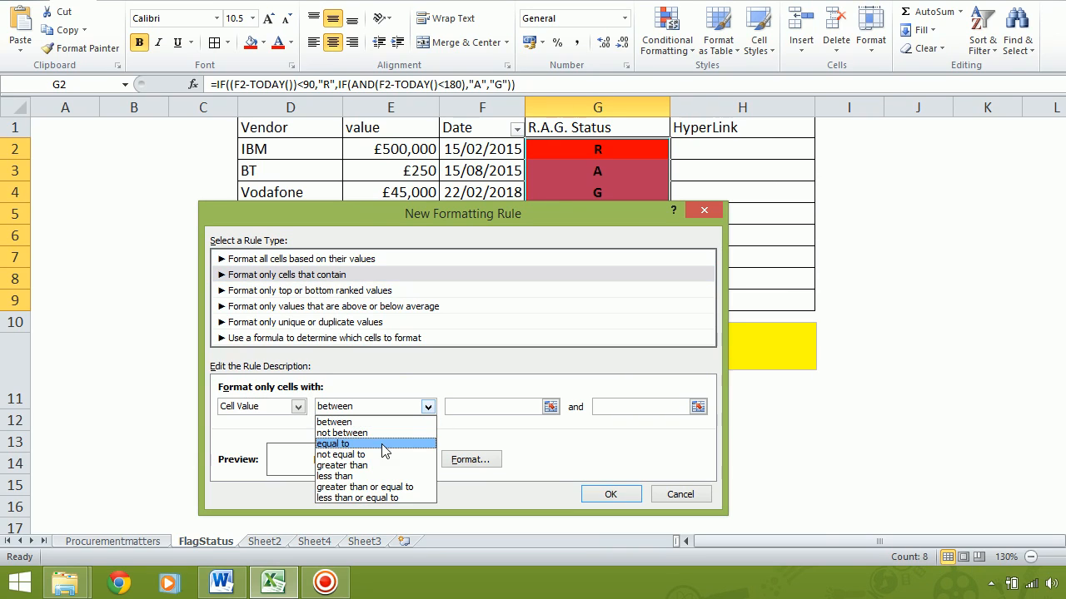
left_click(333, 443)
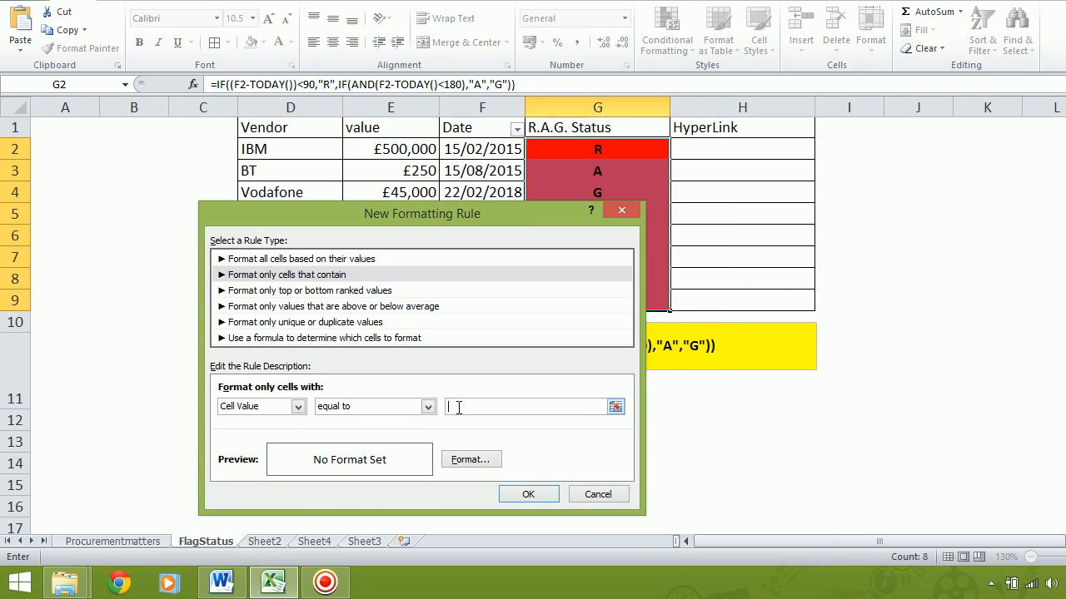
type("A")
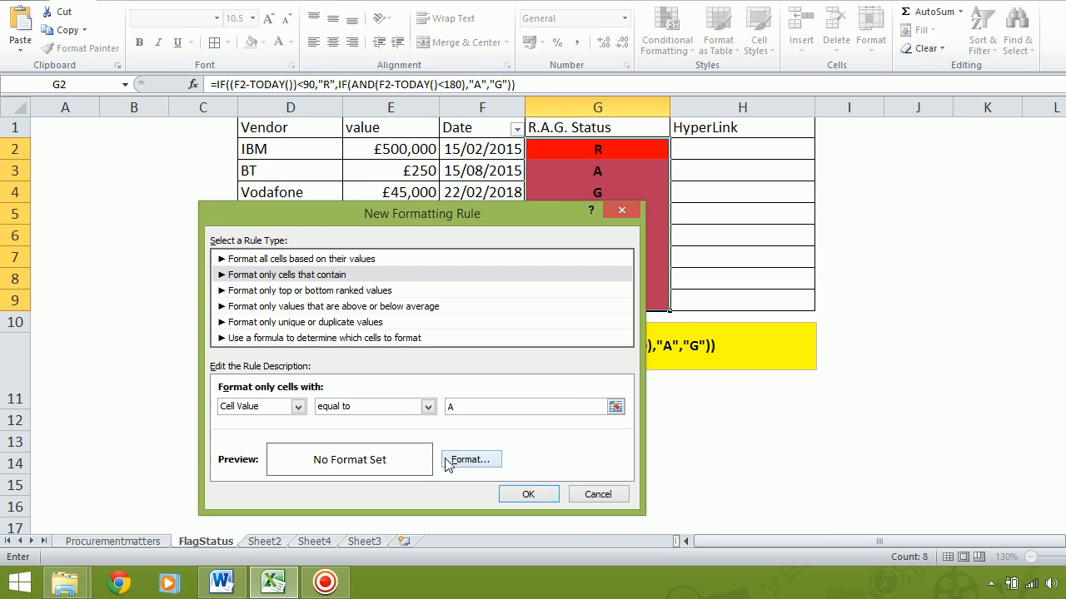
left_click(469, 459)
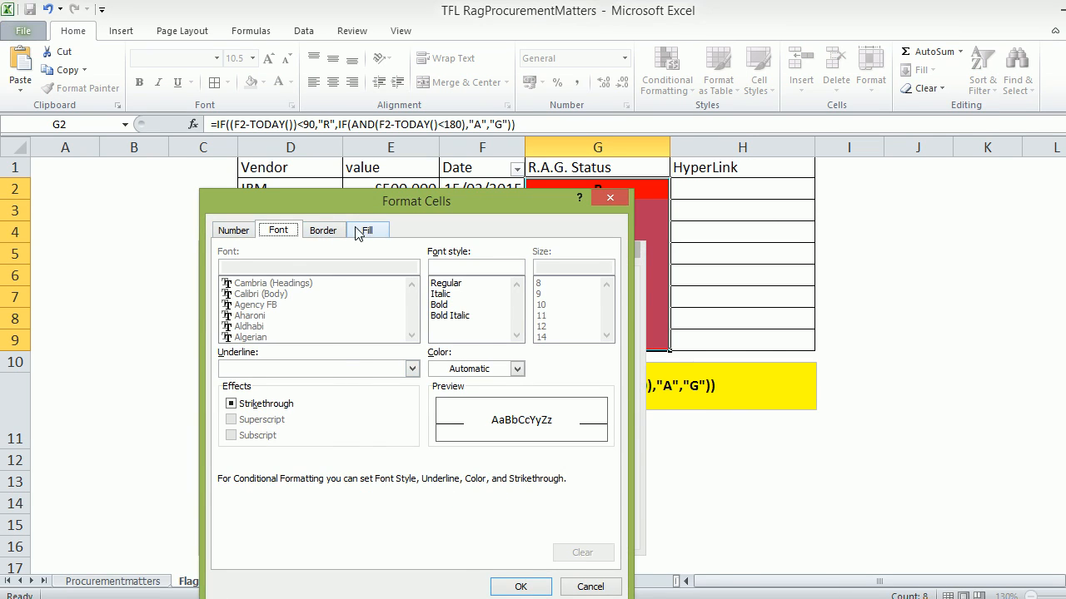
left_click(366, 230)
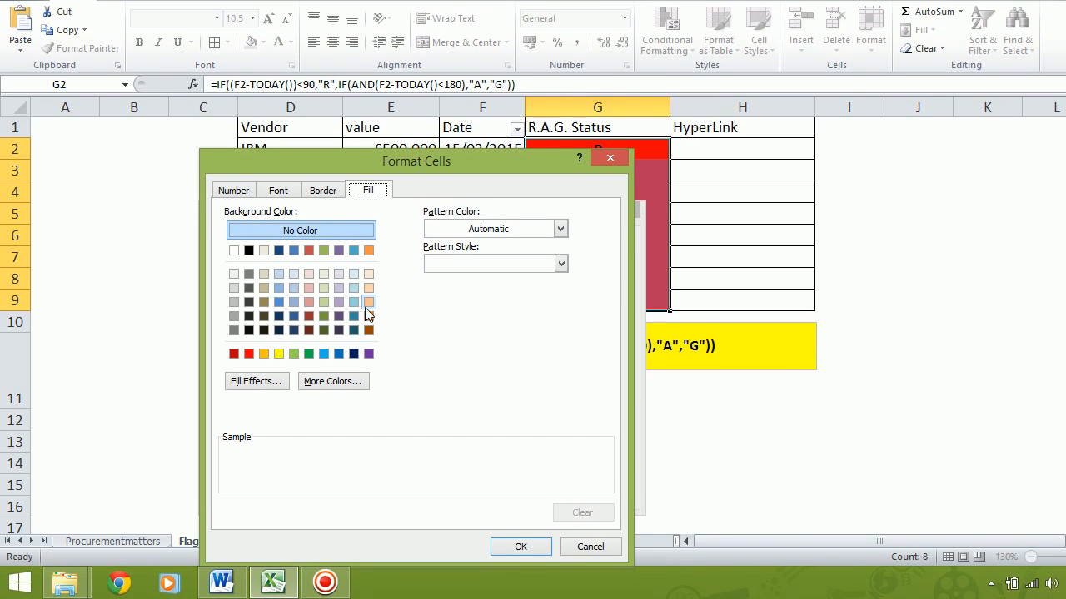
left_click(370, 303)
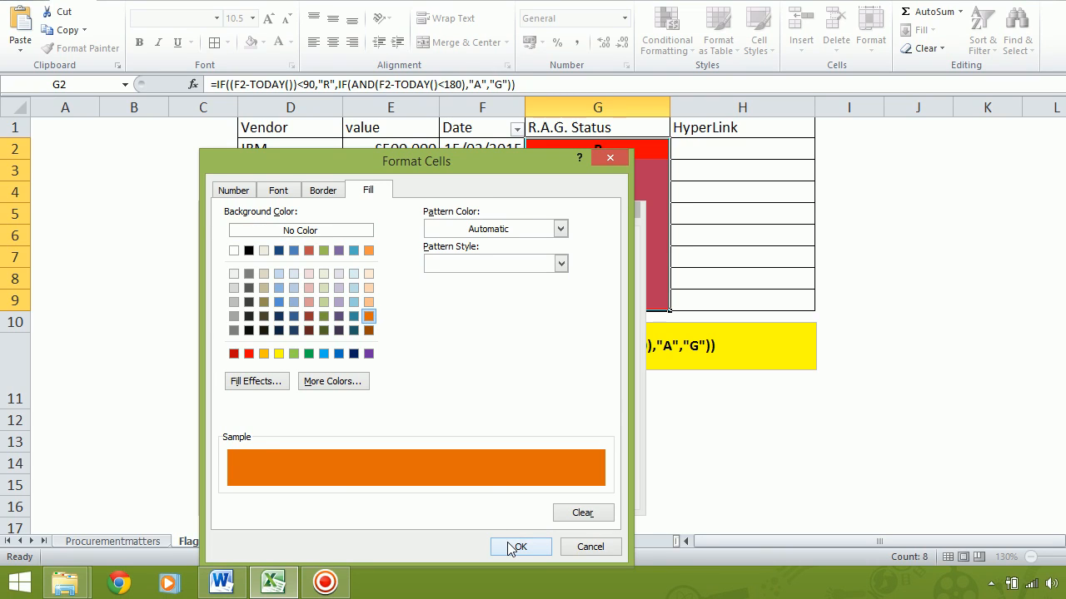
left_click(519, 546)
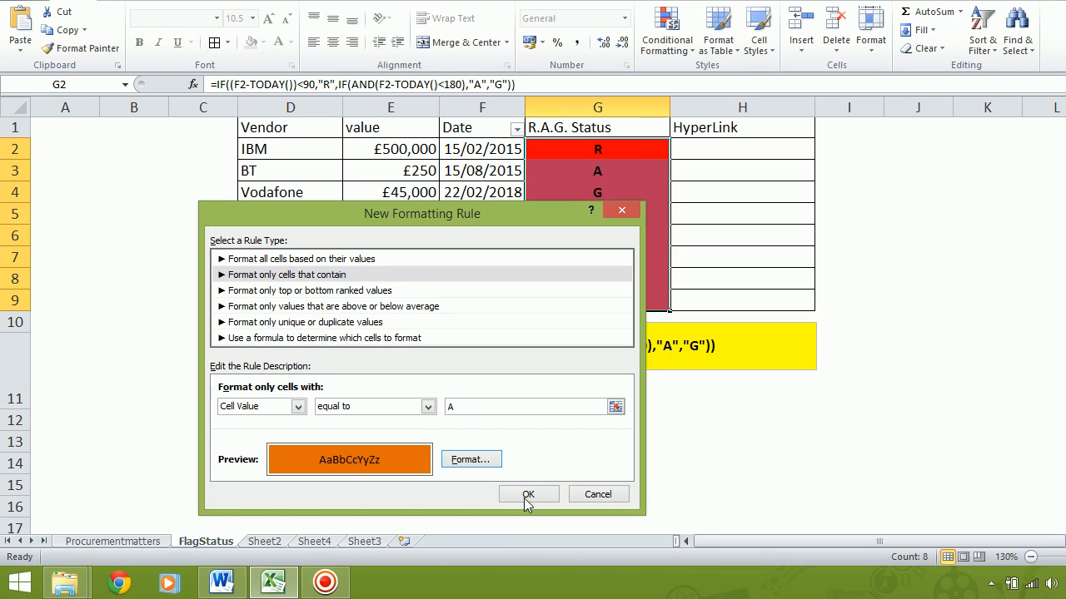
left_click(528, 493)
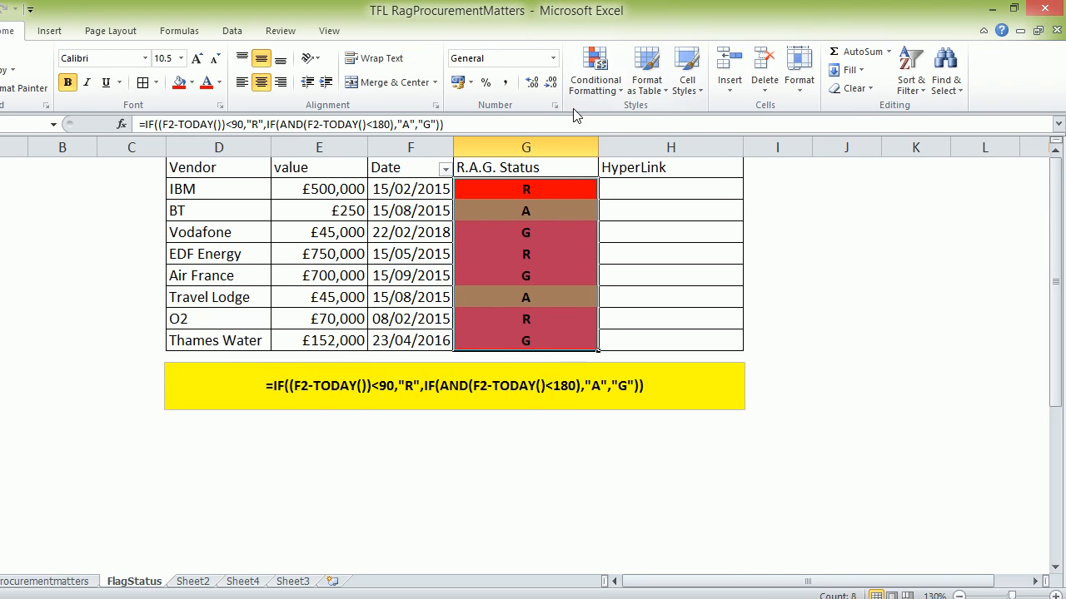
Add a conditional formatting rule filling cells whose value equals G with green.
left_click(595, 68)
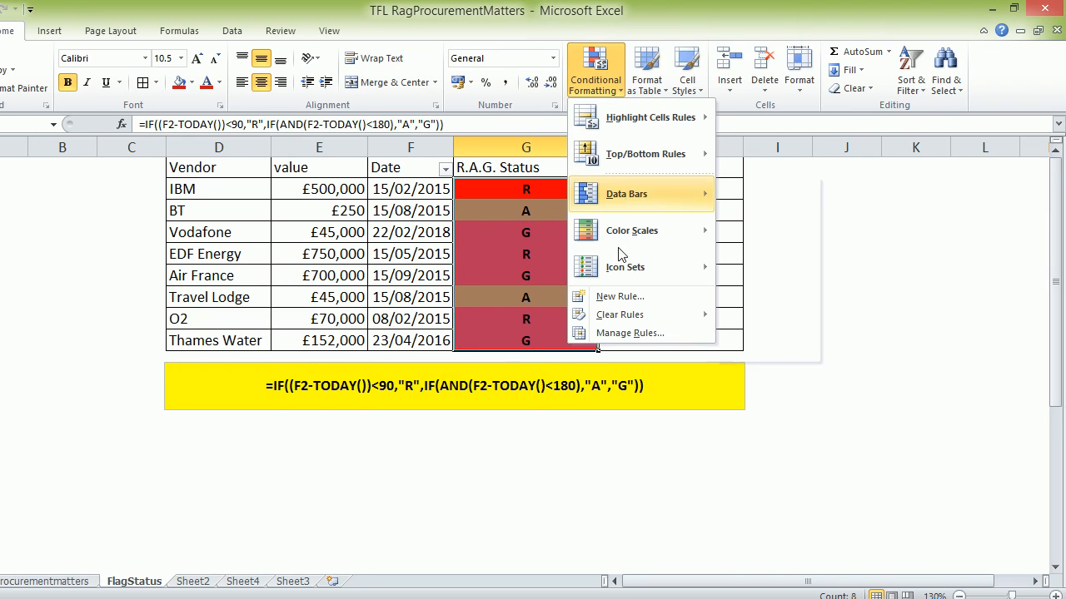
left_click(620, 296)
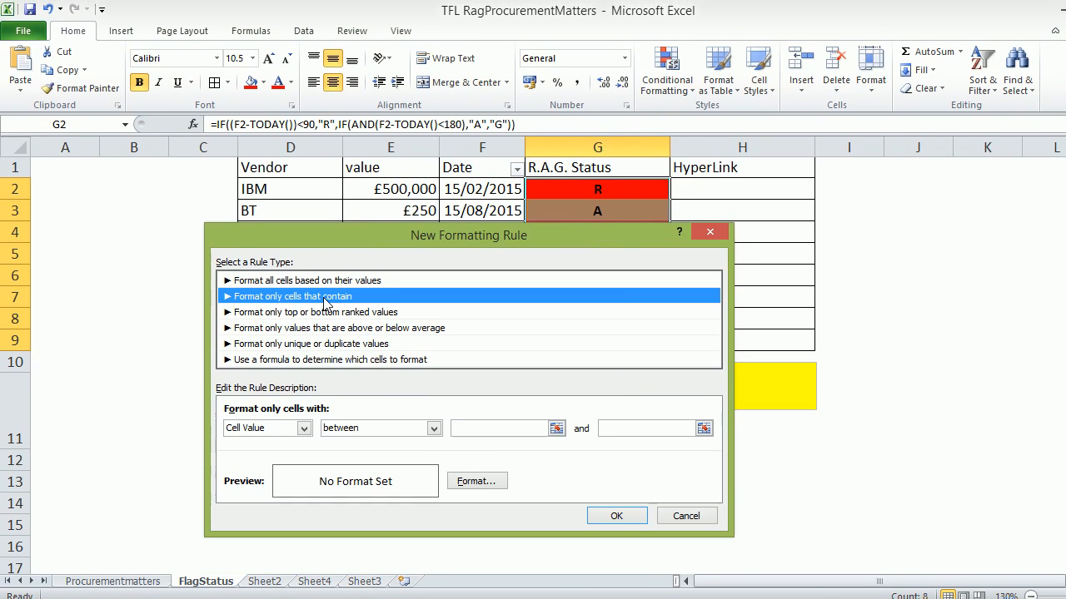
left_click(432, 388)
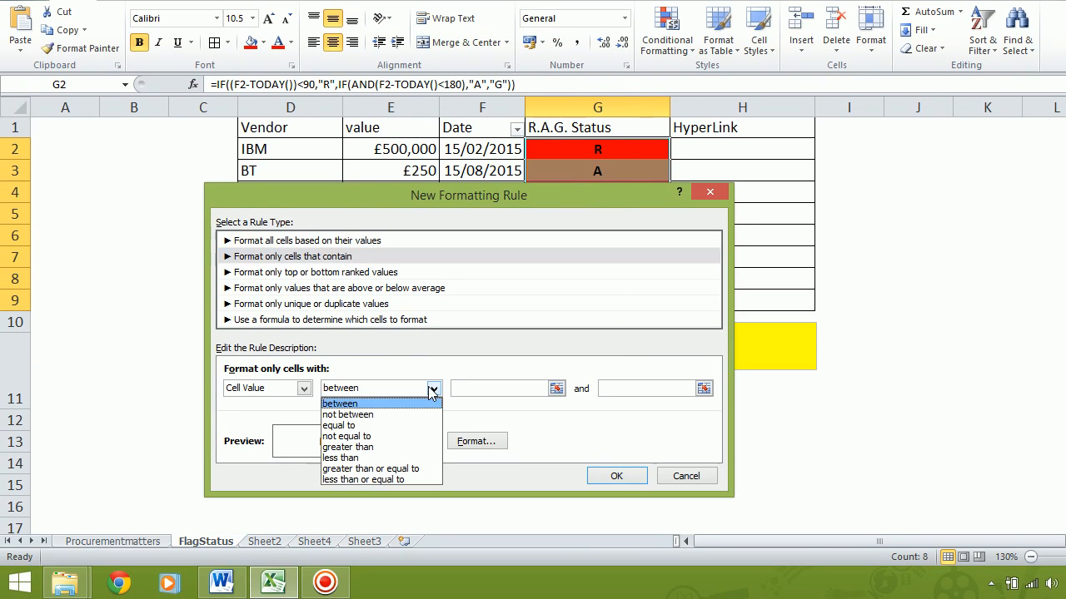
left_click(340, 426)
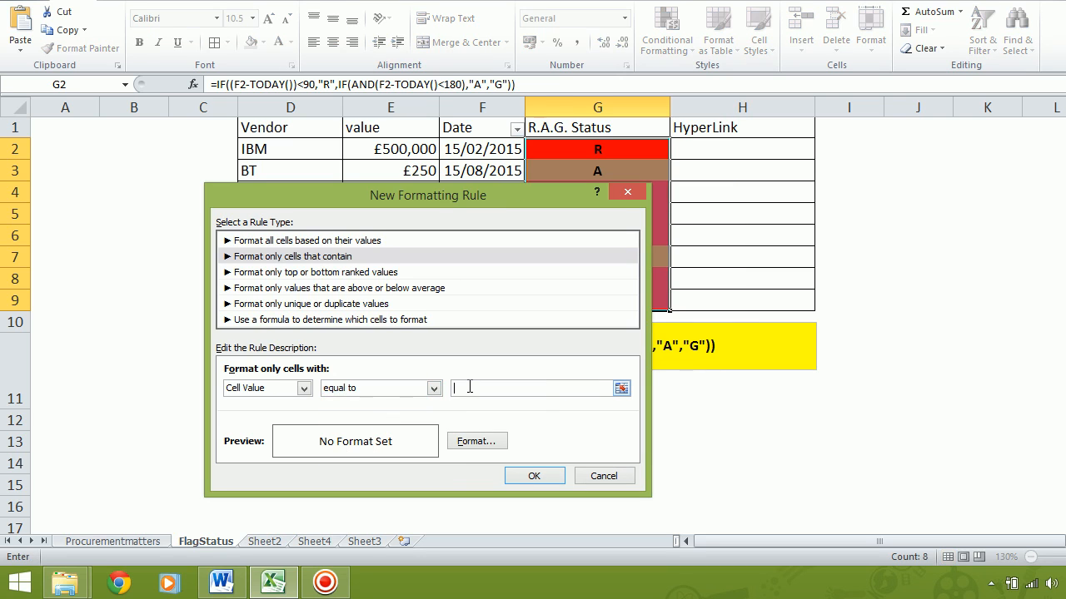
type("G")
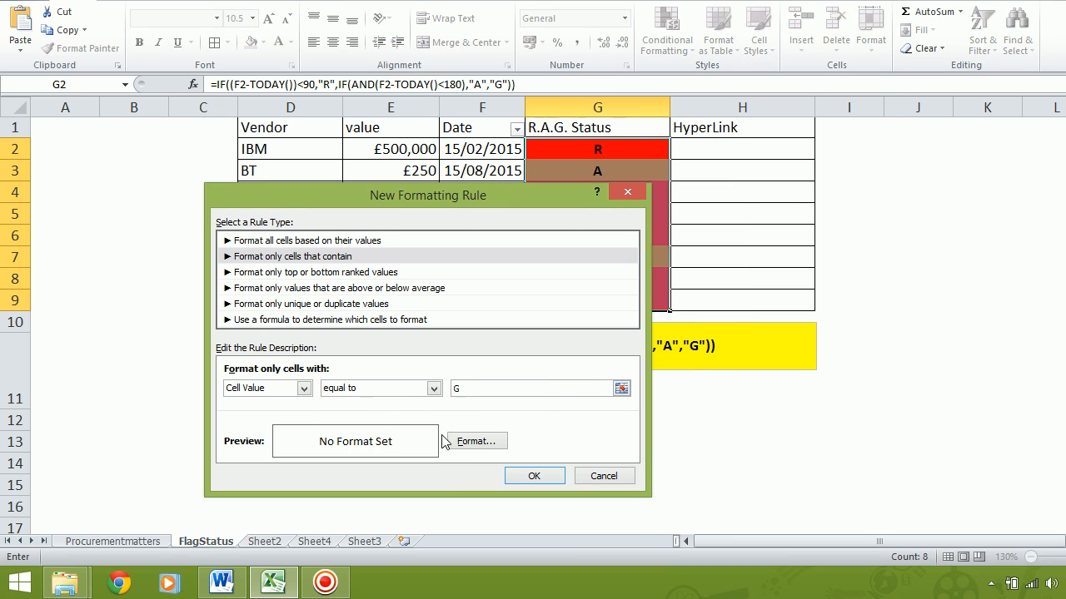
left_click(475, 439)
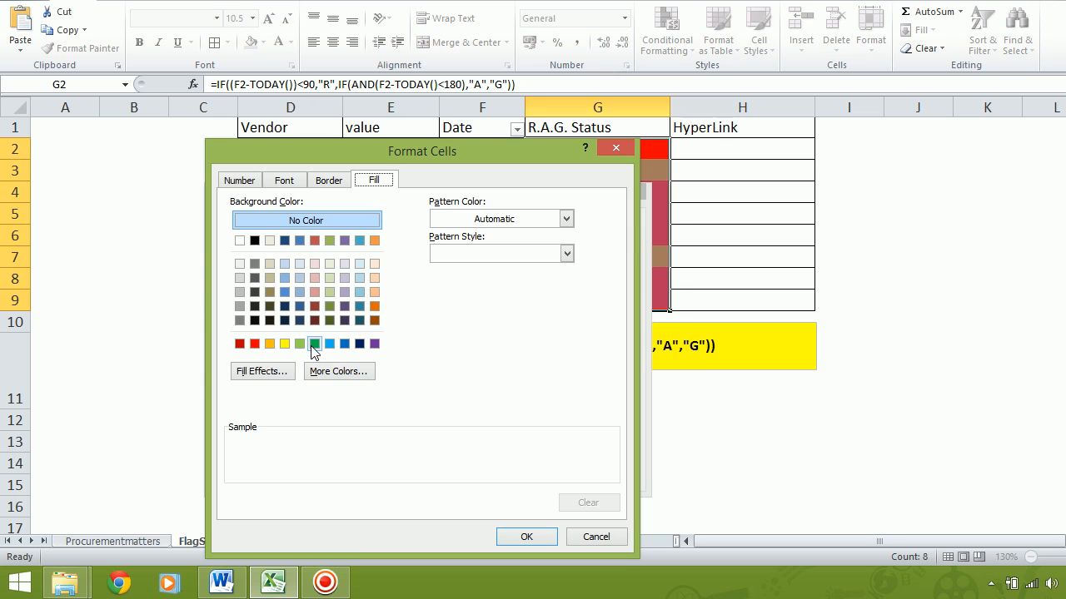
left_click(313, 343)
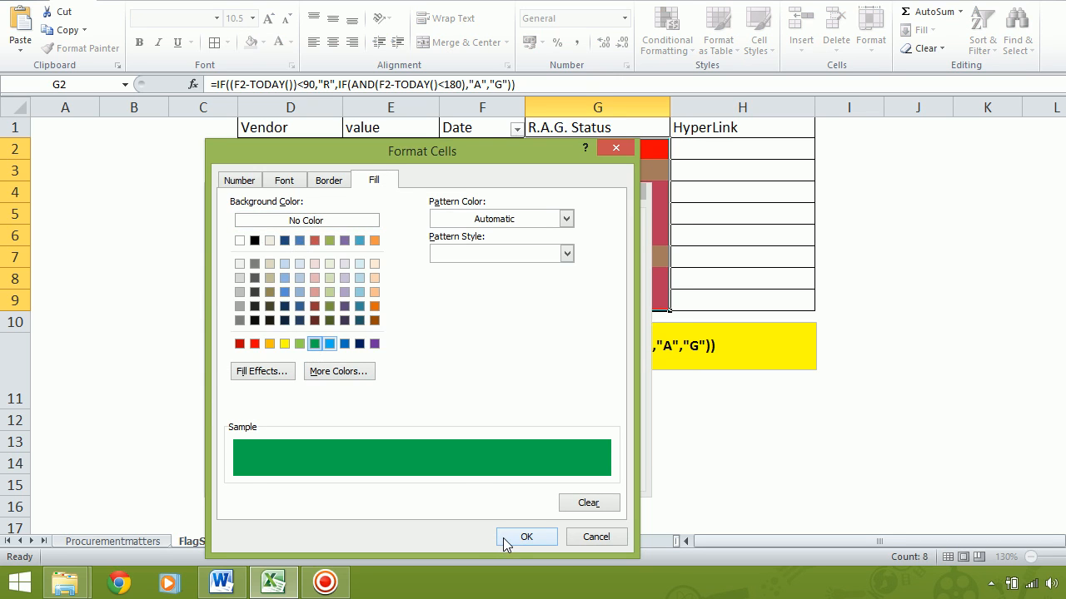
left_click(526, 536)
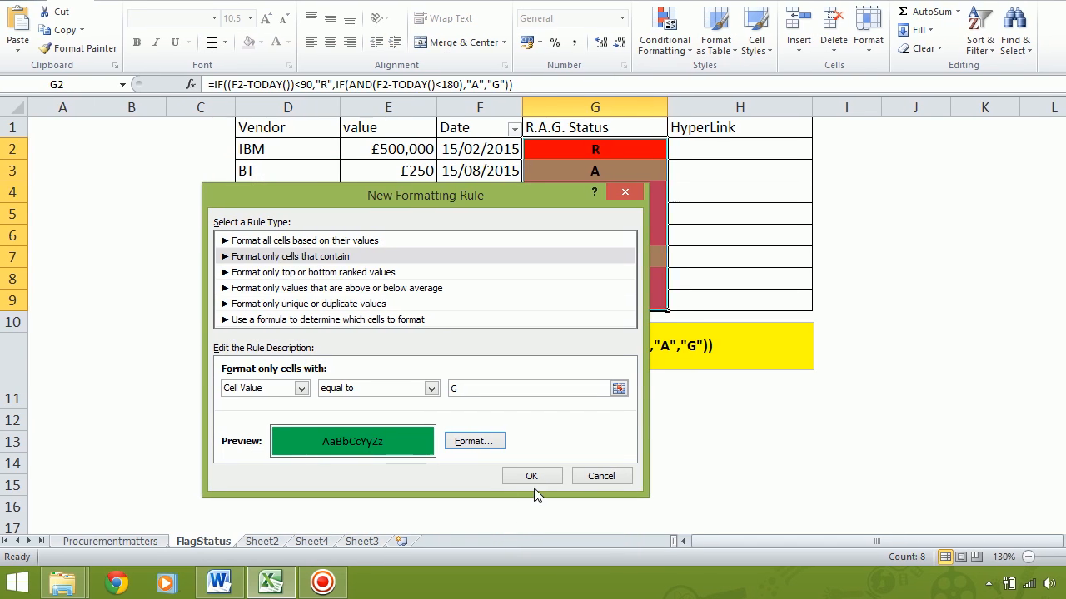
left_click(531, 476)
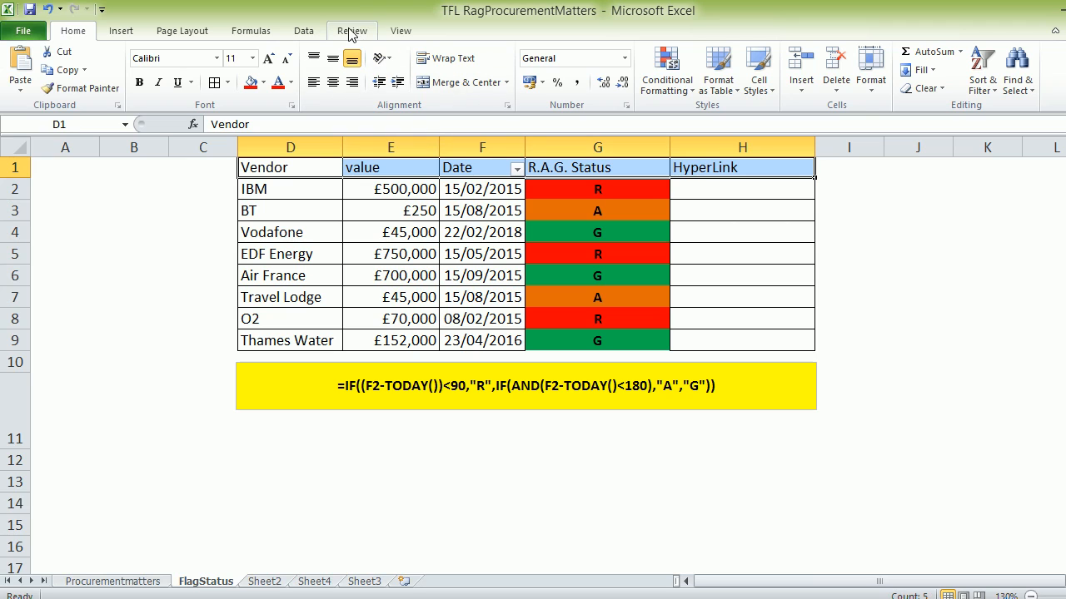
Enable Data filters and restrict the R.A.G. Status column to A rows only.
left_click(303, 30)
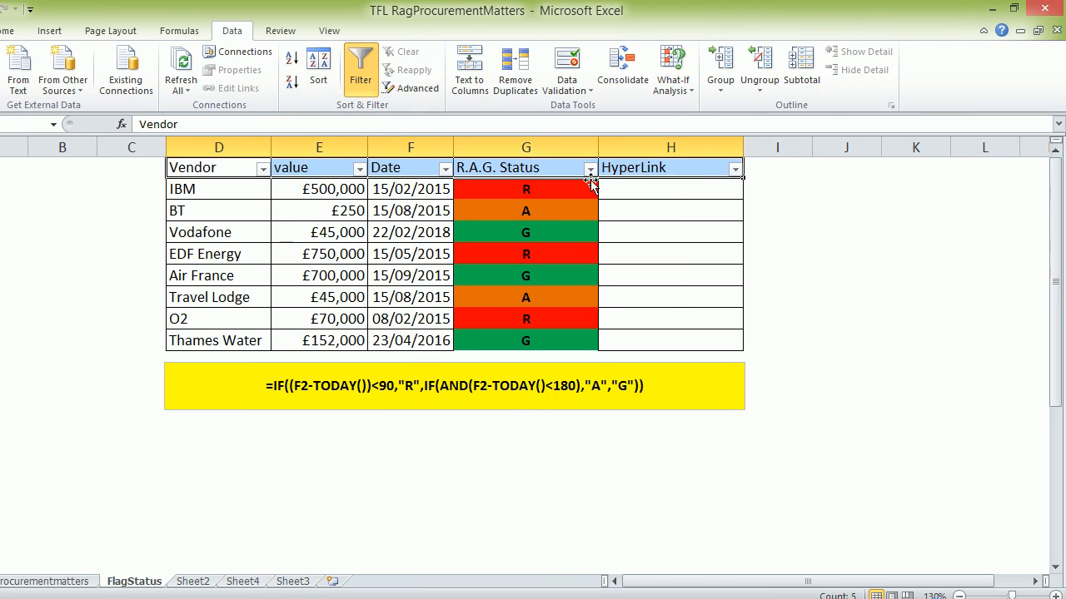
left_click(589, 167)
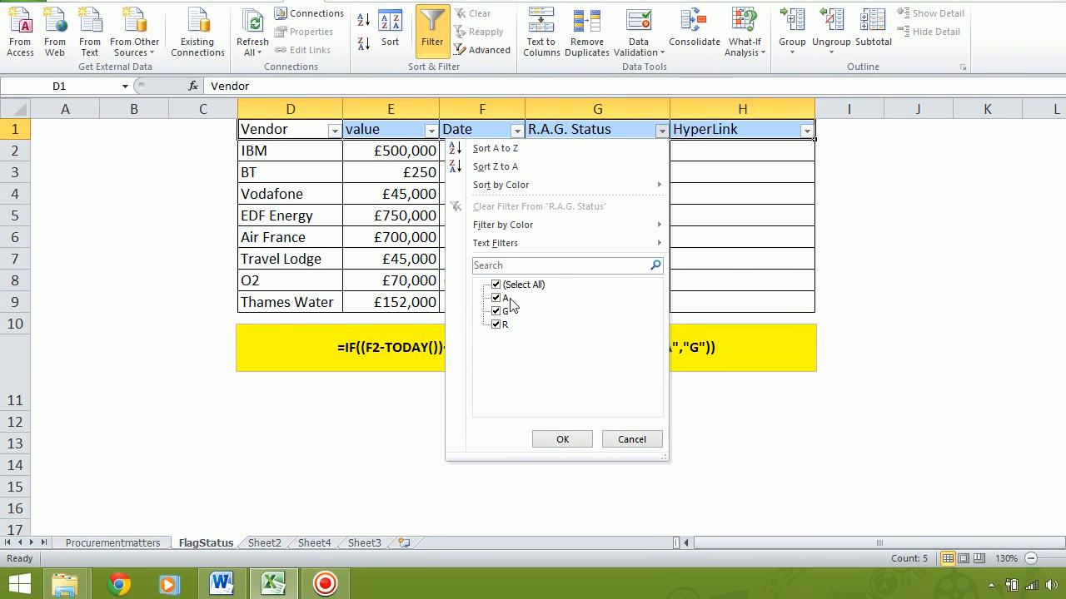
left_click(496, 283)
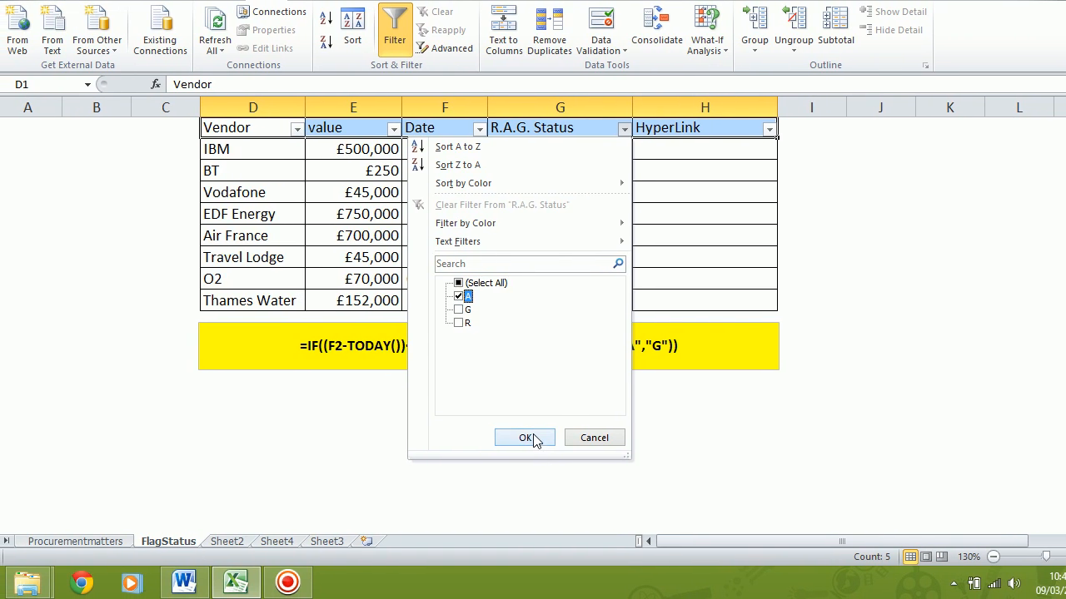
left_click(524, 436)
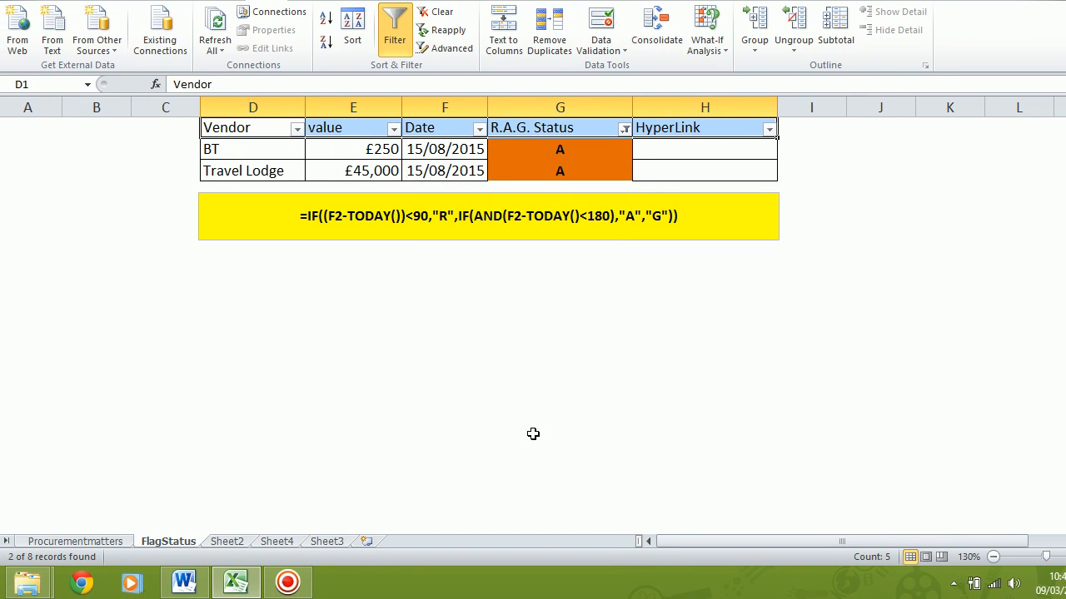
Change the R.A.G. Status filter so only the G vendors are listed.
left_click(625, 127)
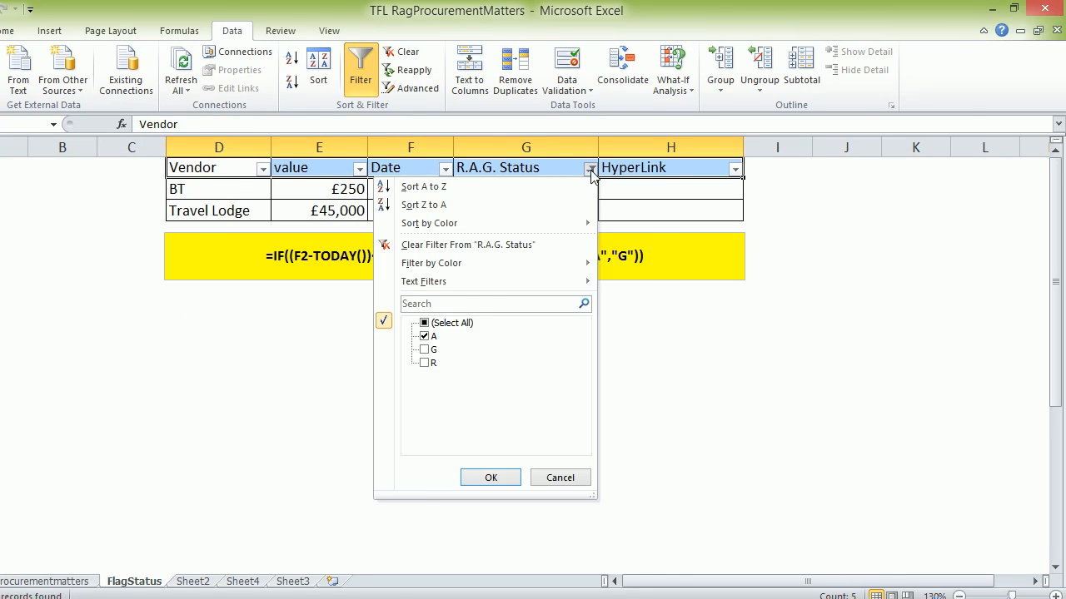
left_click(423, 336)
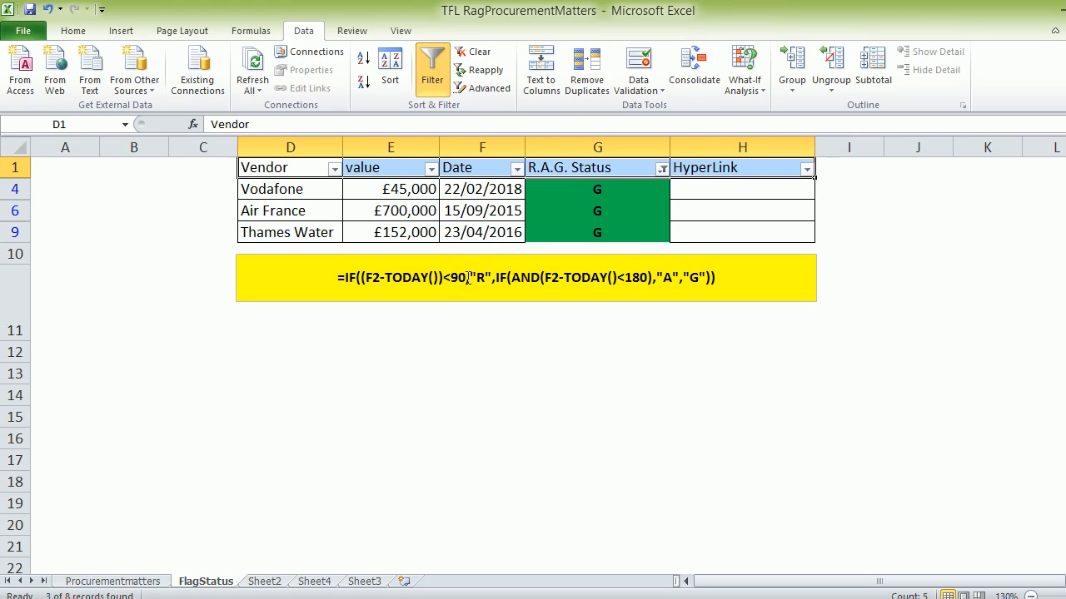
Select the yellow formula note box before clearing the status filter.
left_click(524, 276)
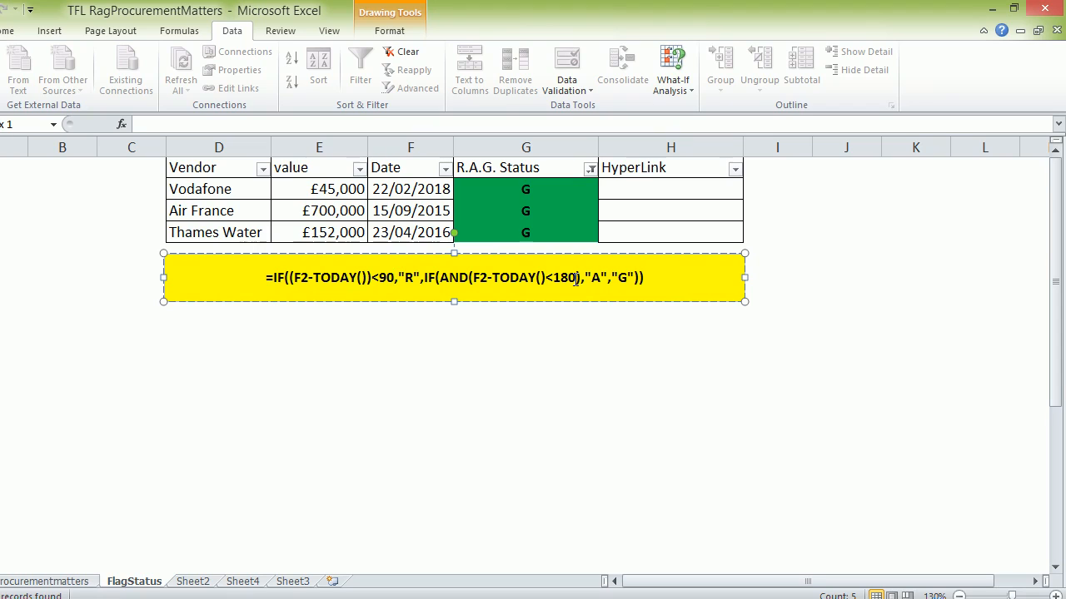
mouse_move(567, 276)
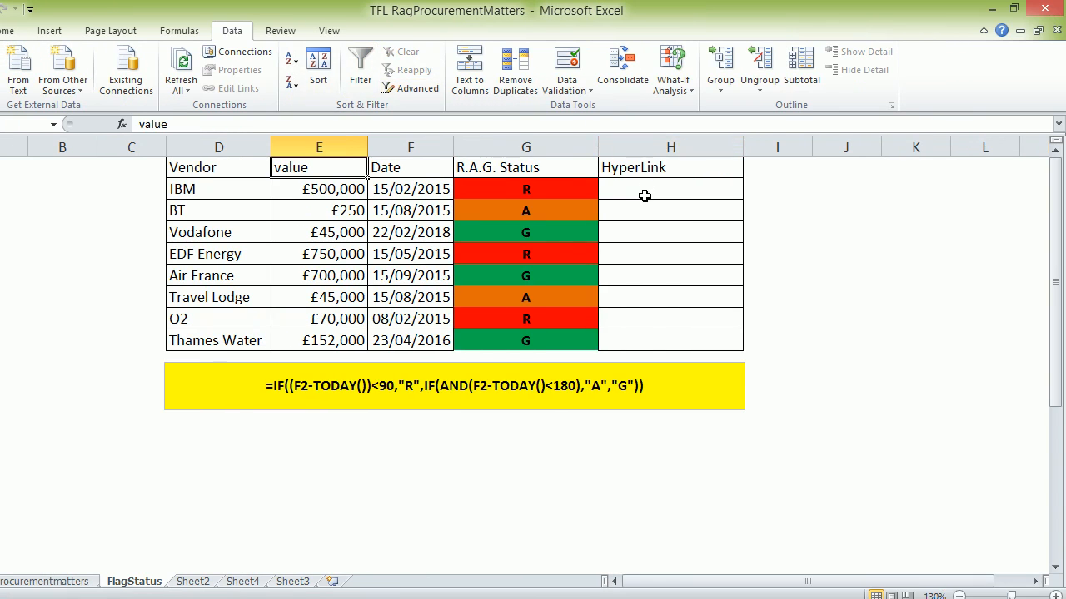
Select cell H2, then move to the Procurementmatters title sheet.
left_click(669, 188)
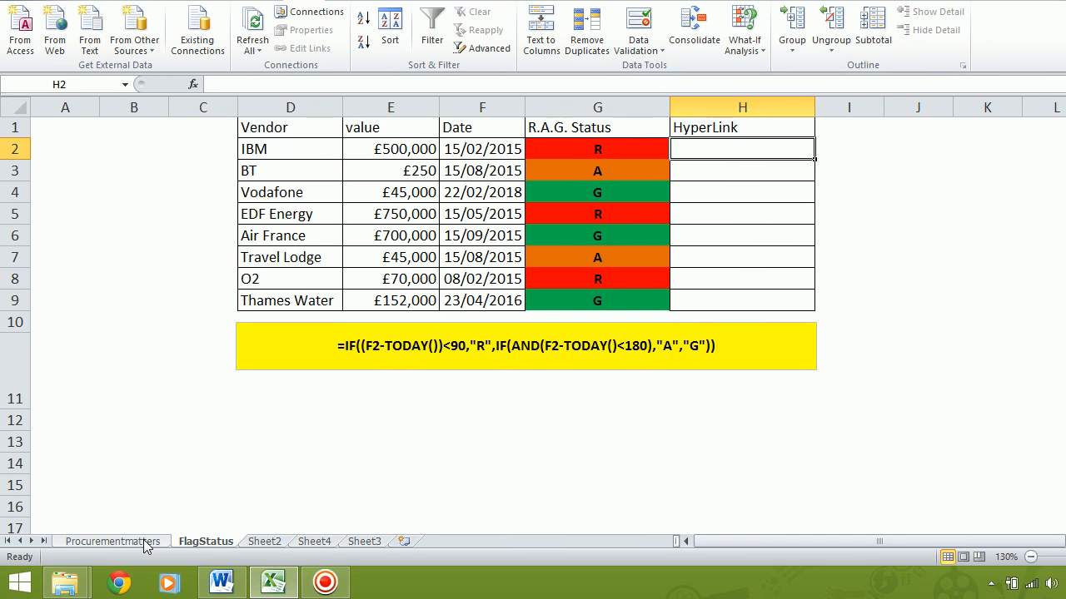
left_click(114, 541)
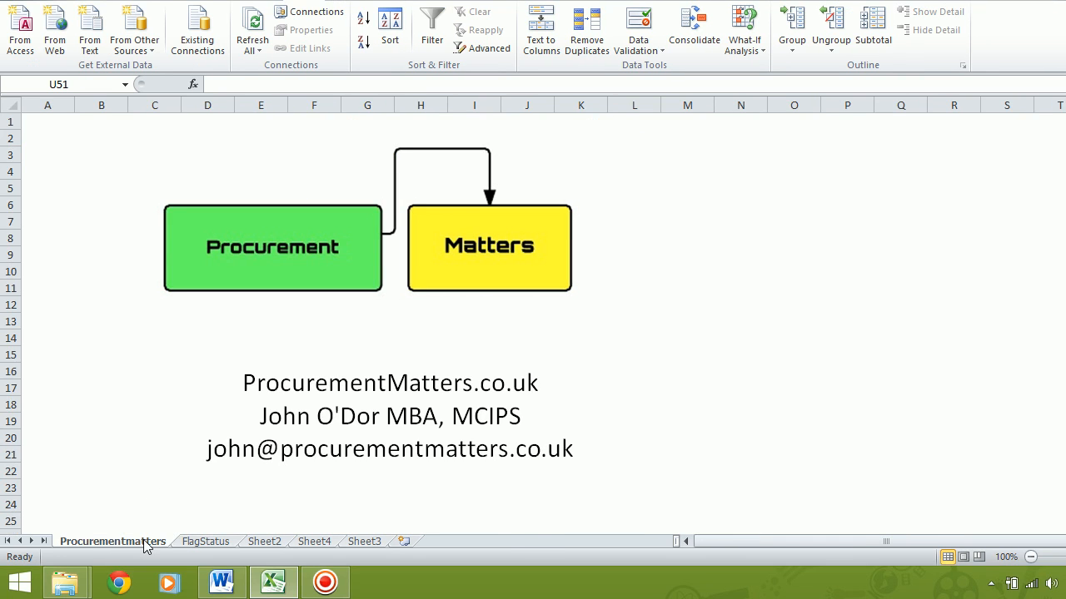